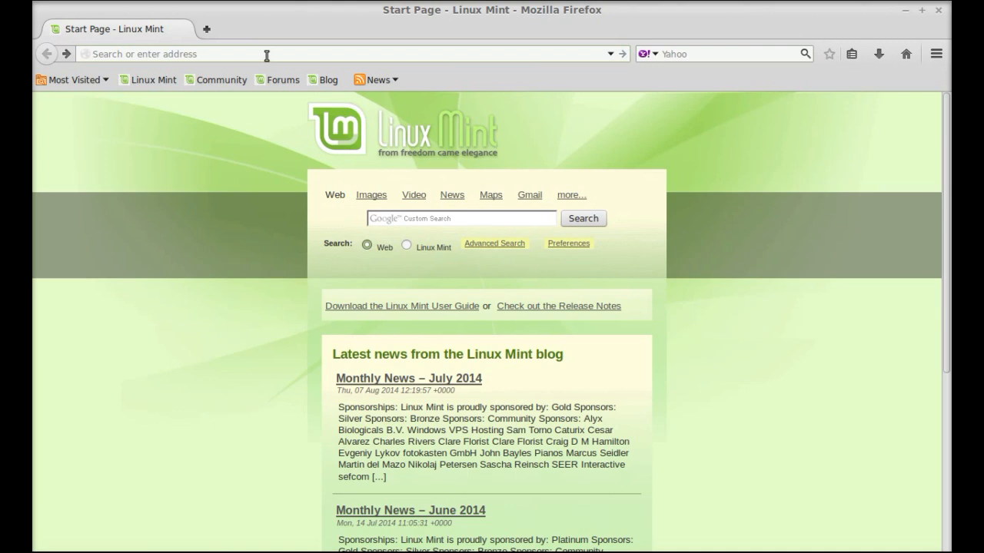
# - Go to labs.sialan.org to load the Sialan Labs projects page
pyautogui.write('labs.sialan.org/projects/siagram')
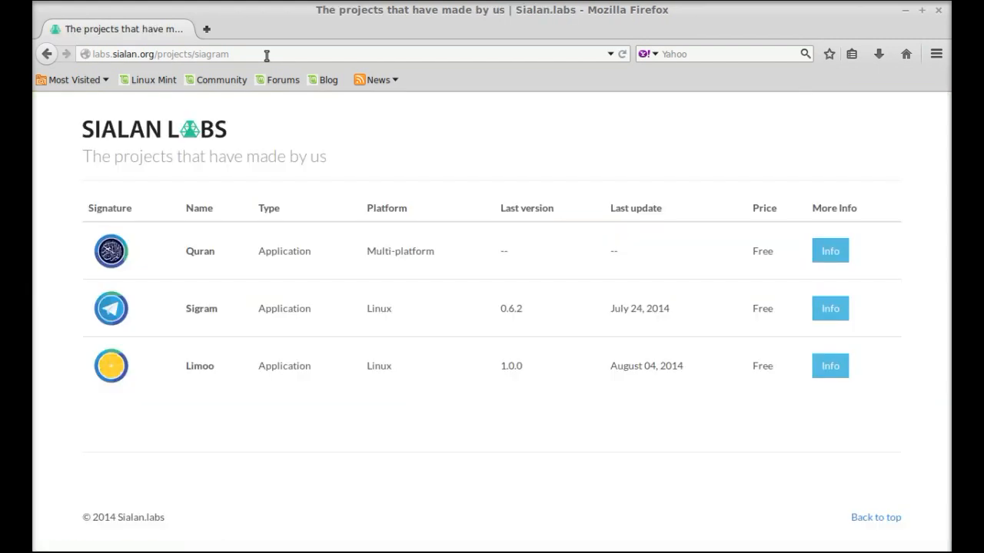
pyautogui.moveTo(110, 307)
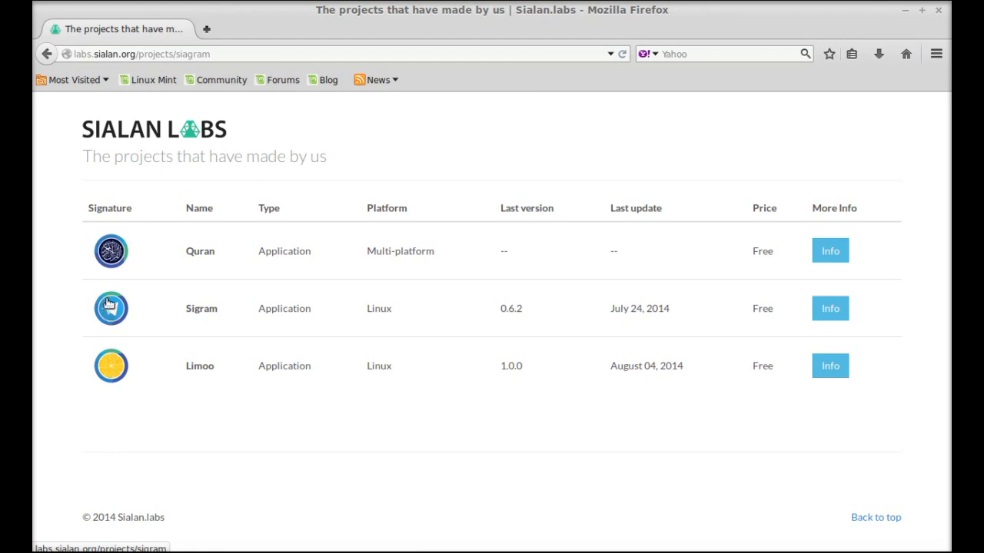
# - Open the Sigram project page and scroll down to its download buttons
pyautogui.click(110, 307)
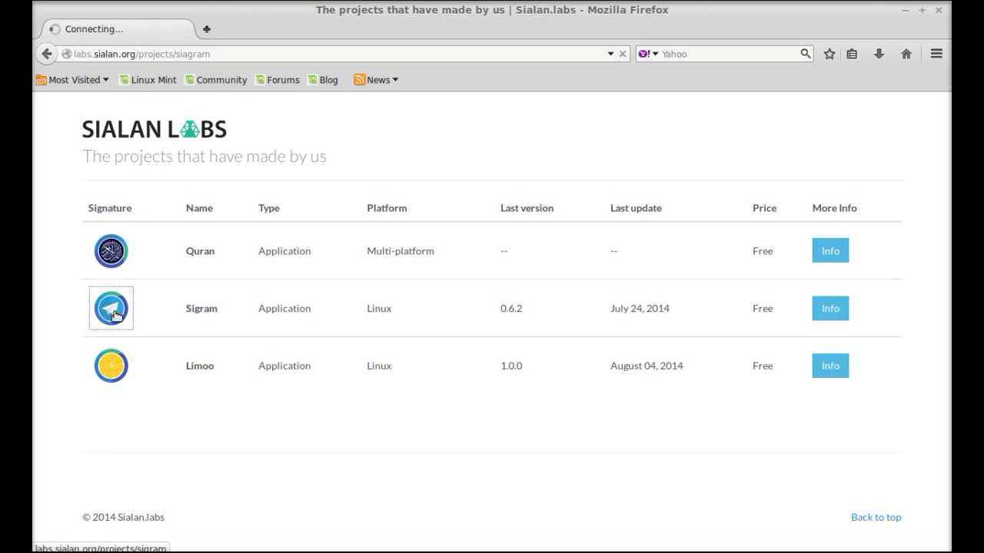
pyautogui.click(111, 308)
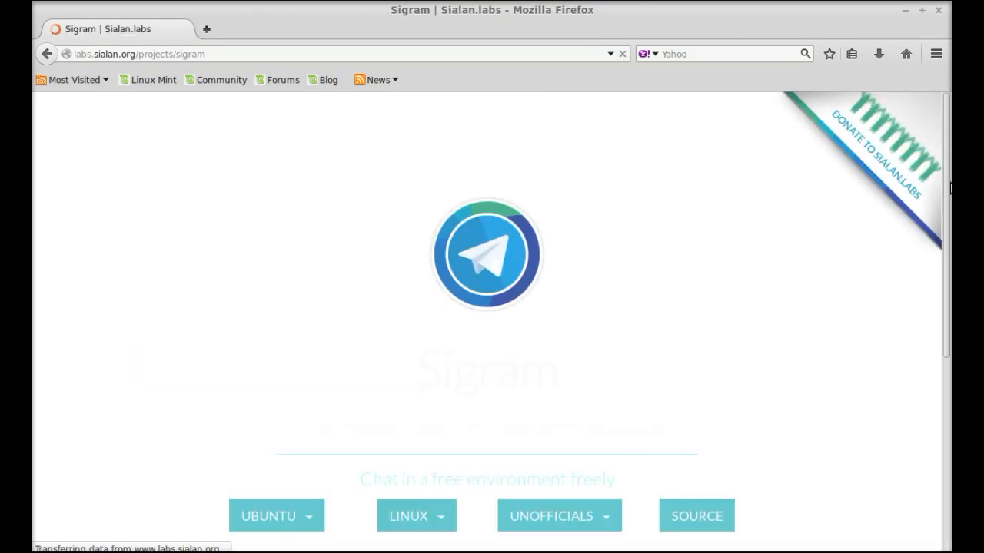
pyautogui.scroll(-3)
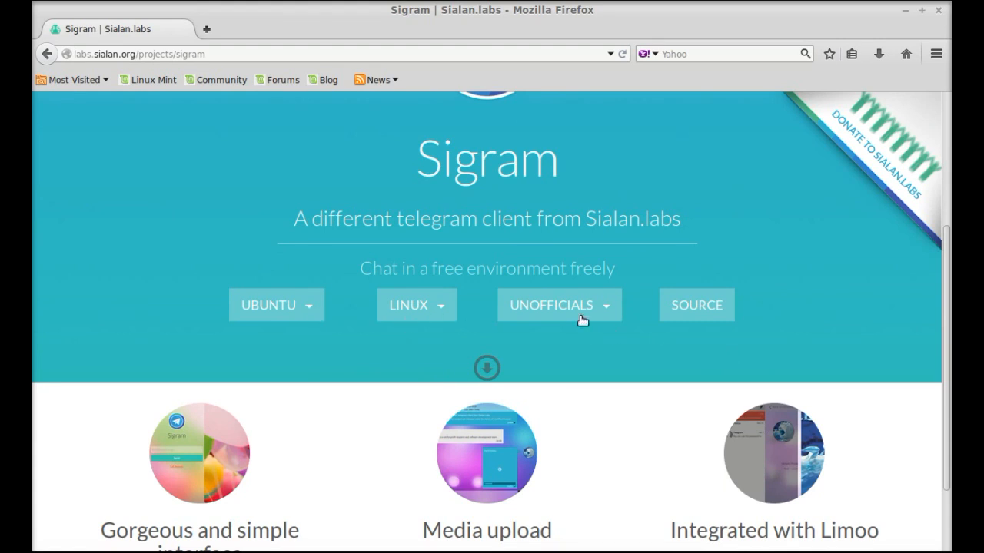
pyautogui.moveTo(590, 313)
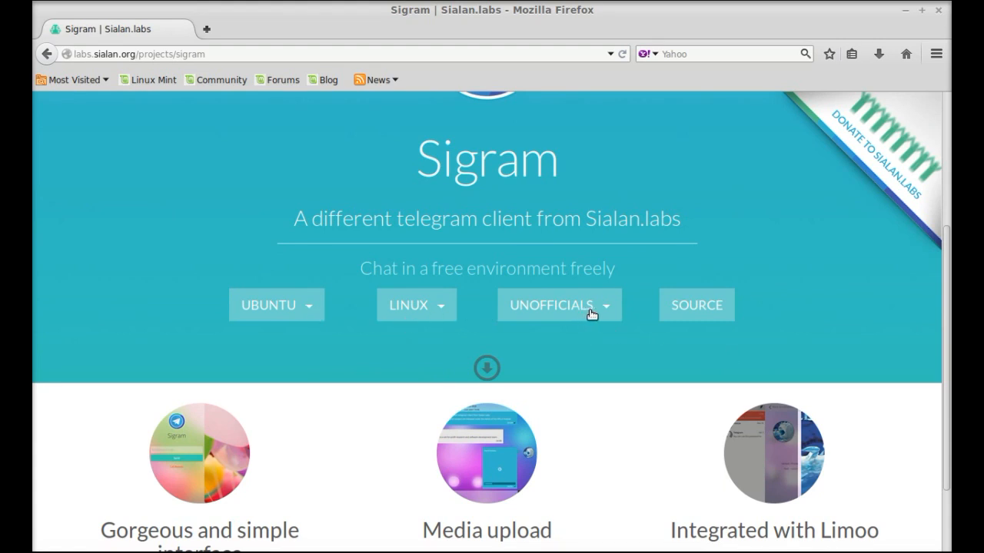
pyautogui.moveTo(247, 306)
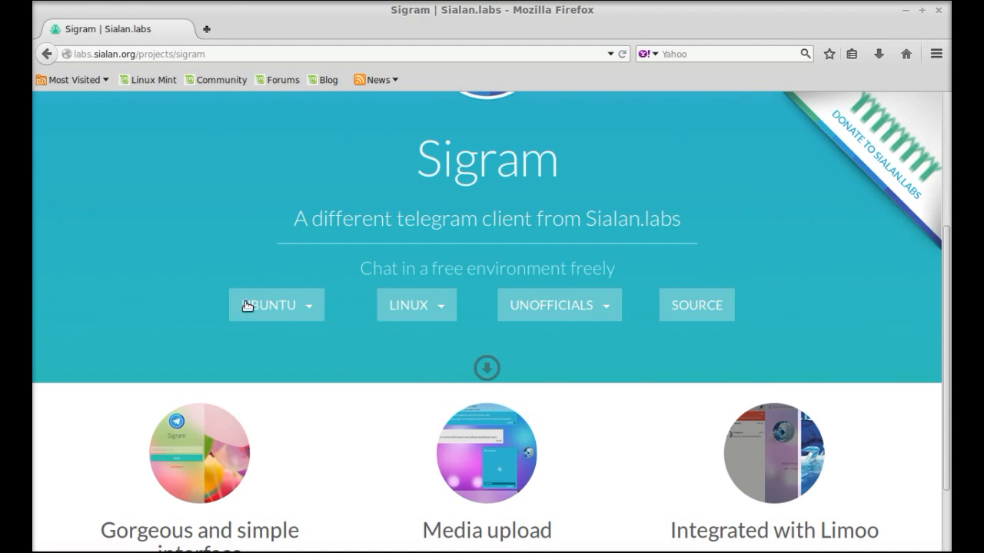
pyautogui.moveTo(295, 311)
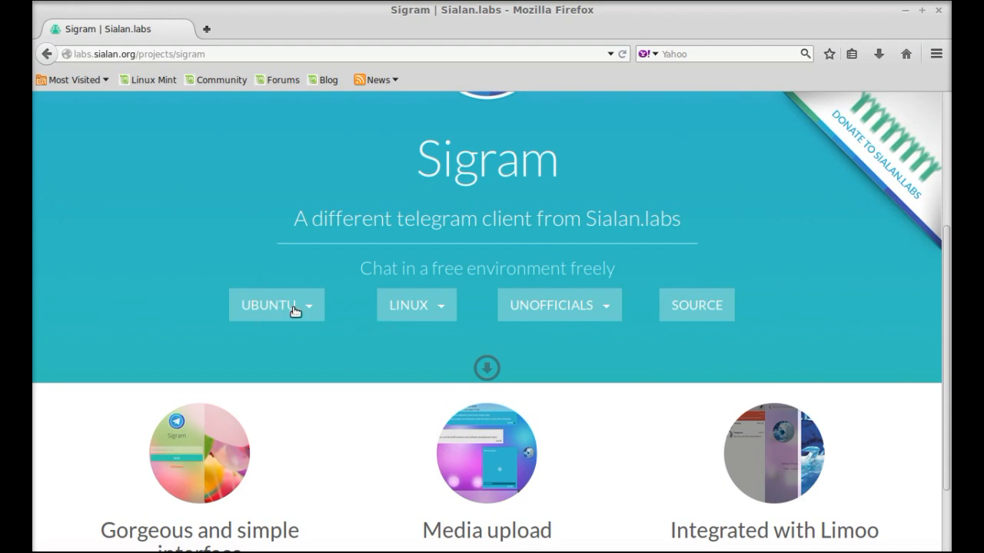
# - Choose the Ubuntu 0.6.2 i386 package from the UBUNTU download dropdown
pyautogui.click(277, 304)
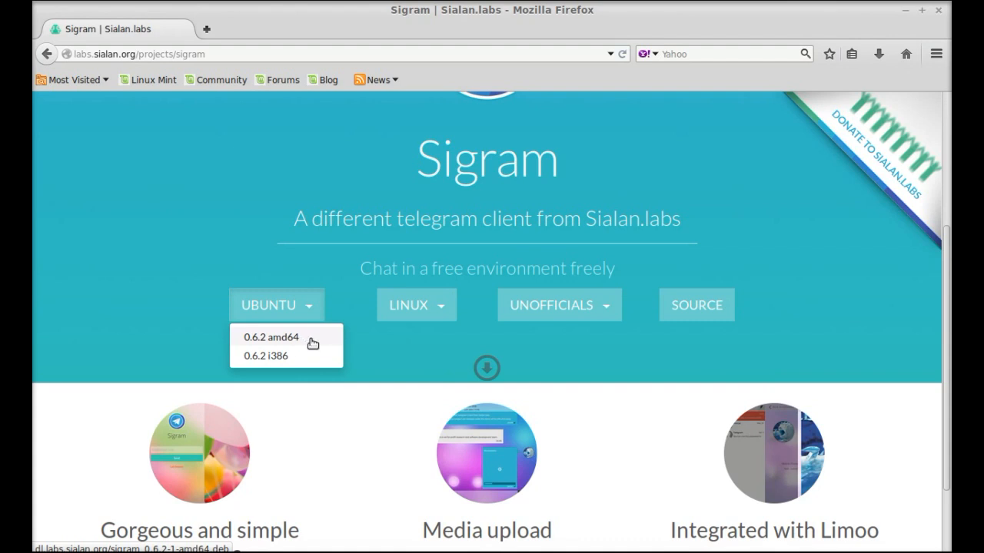
pyautogui.moveTo(306, 343)
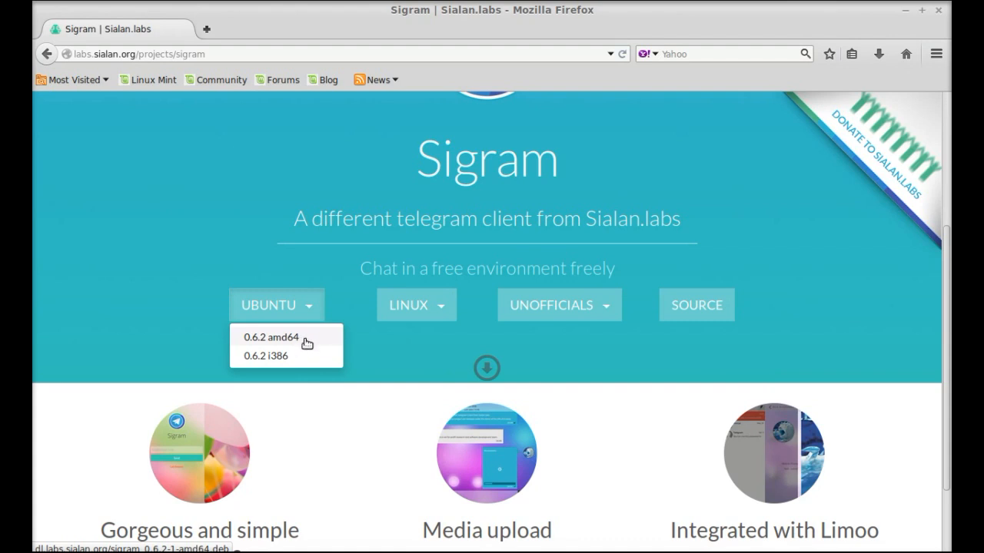
pyautogui.moveTo(308, 354)
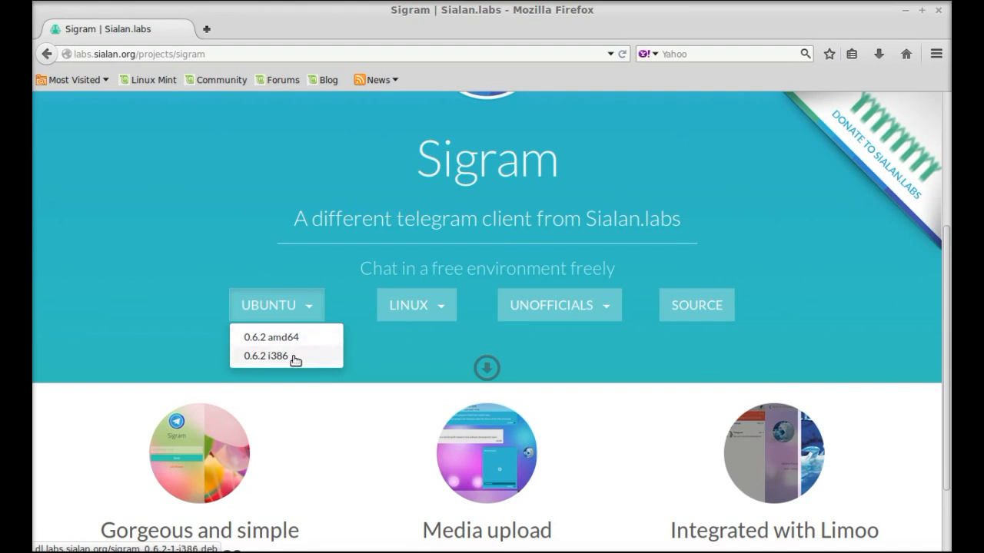
pyautogui.moveTo(264, 363)
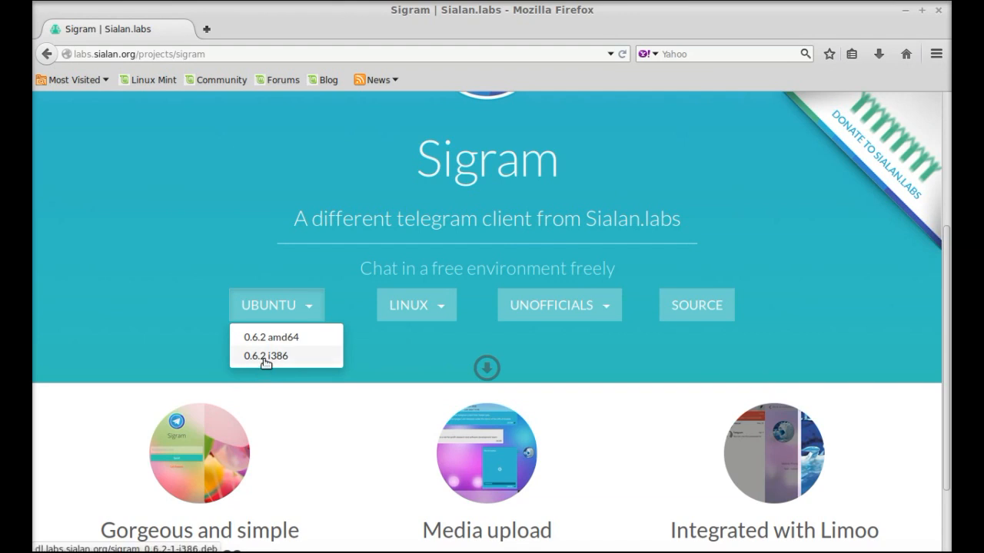
pyautogui.click(264, 355)
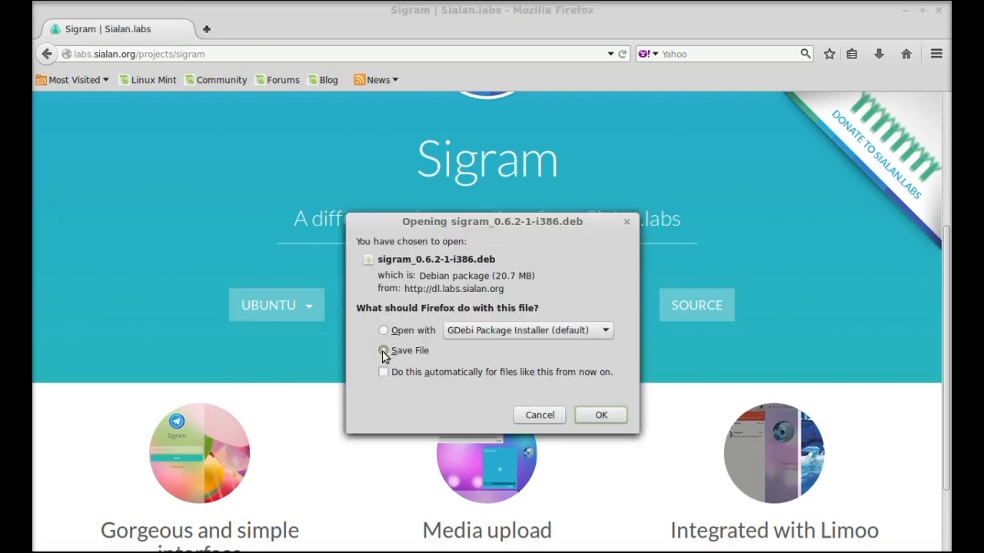
# - Save sigram_0.6.2-1-i386.deb to disk, check Downloads, then minimize Firefox
pyautogui.click(599, 415)
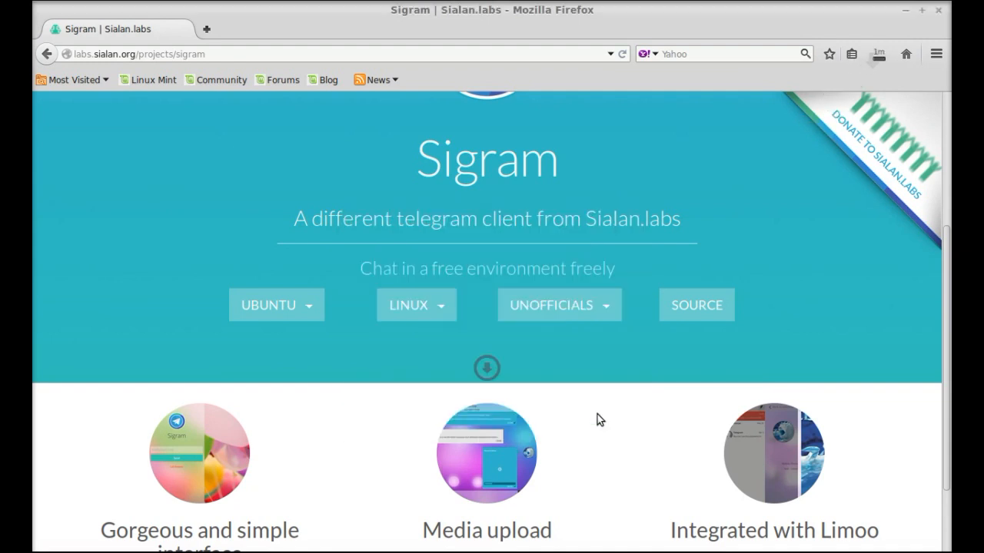
pyautogui.click(879, 54)
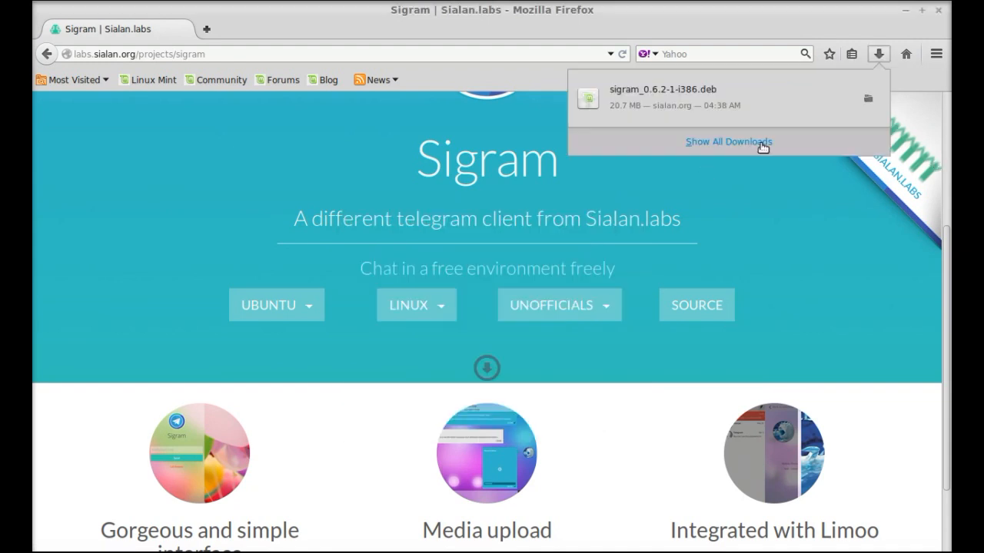
pyautogui.moveTo(833, 102)
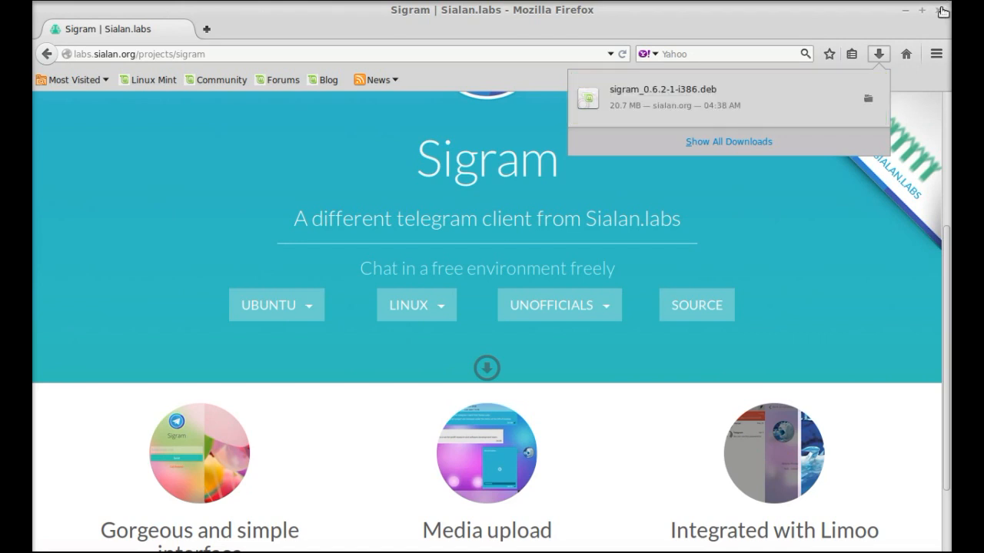
pyautogui.click(879, 54)
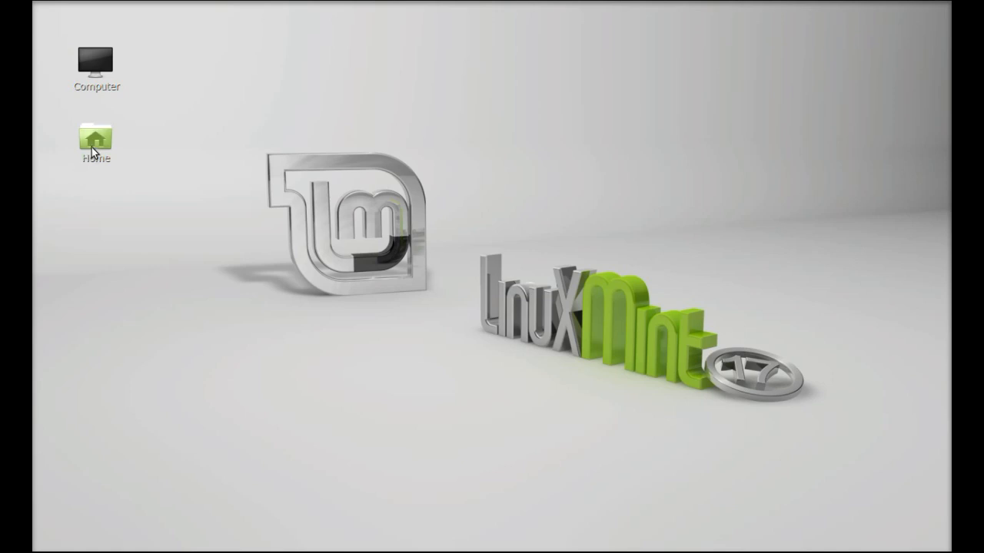
# - Open sigram_0.6.2-1-i386.deb from Home/Downloads with GDebi Package Installer
pyautogui.doubleClick(95, 138)
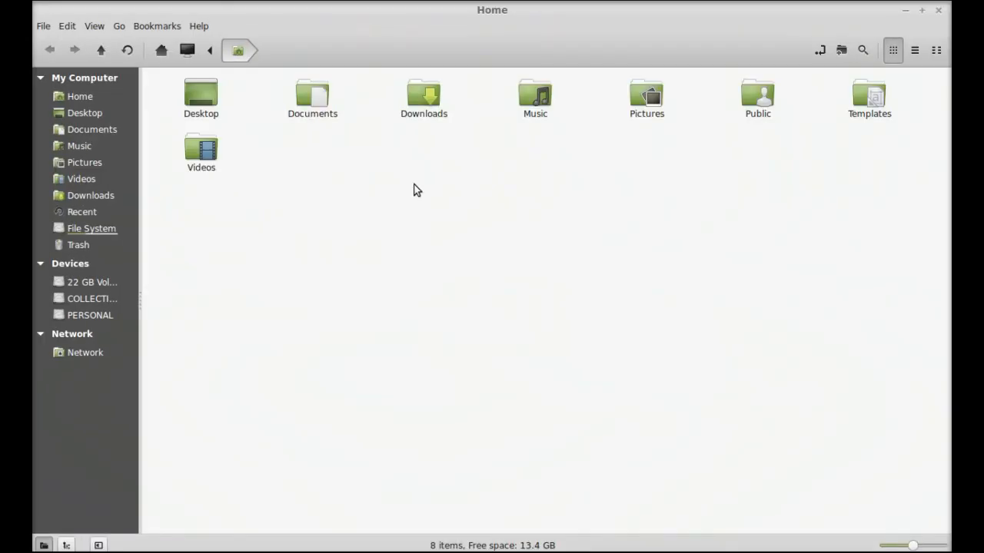
pyautogui.doubleClick(425, 95)
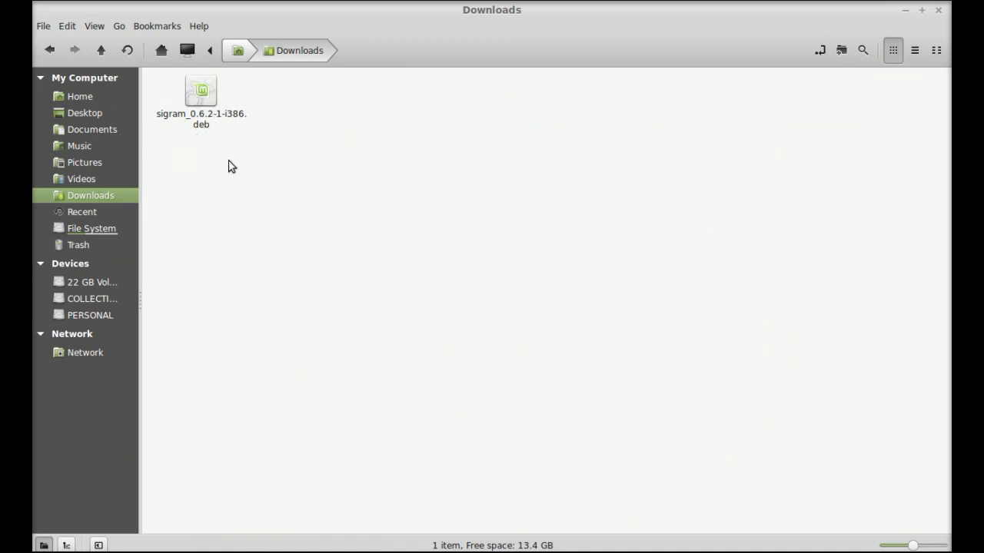
pyautogui.rightClick(200, 91)
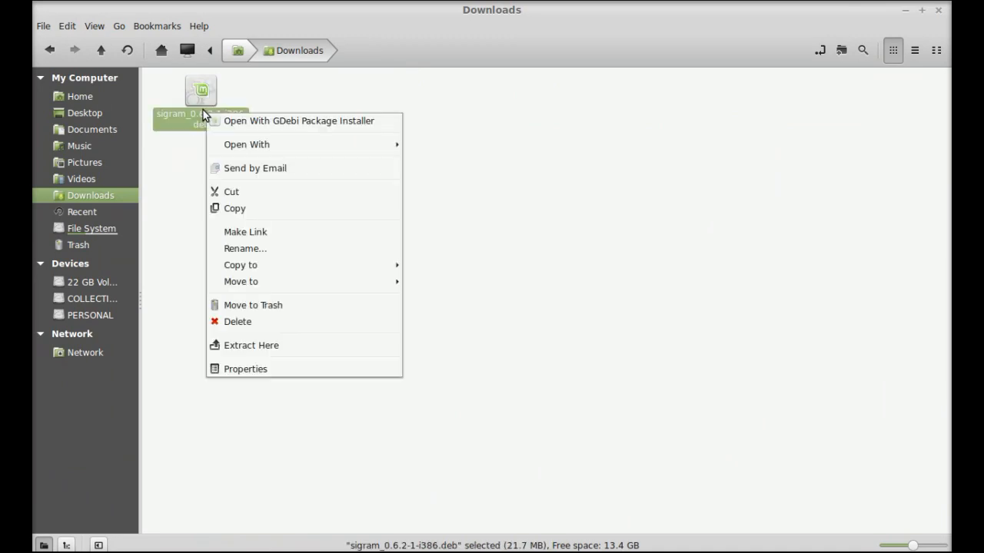
pyautogui.click(298, 120)
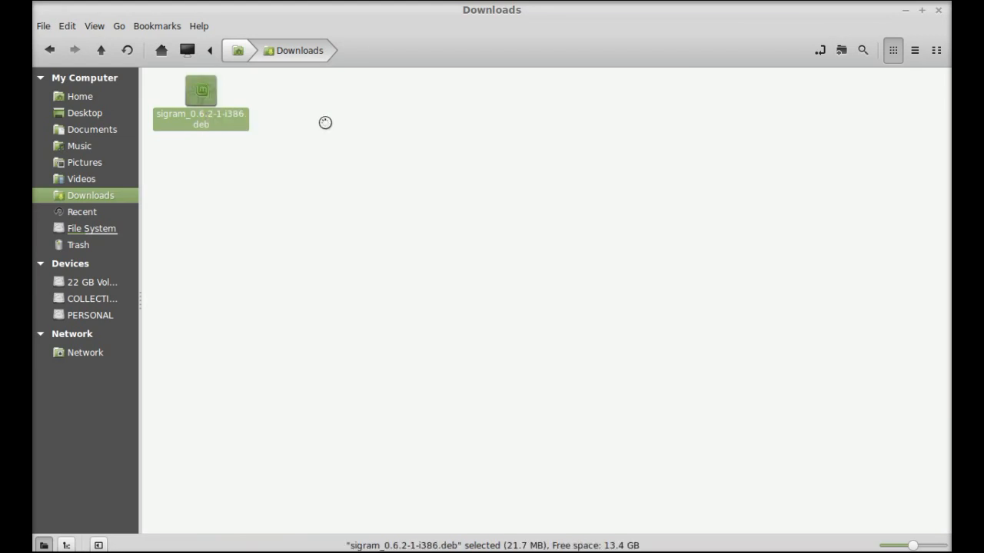
pyautogui.doubleClick(200, 91)
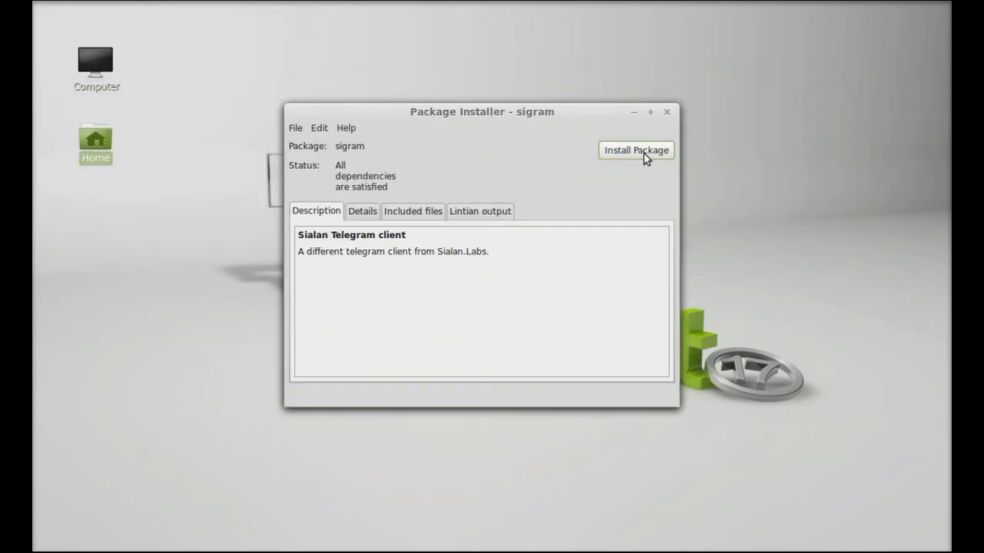
# - Install the sigram package, confirming the administrator password, and close the finished report
pyautogui.click(636, 151)
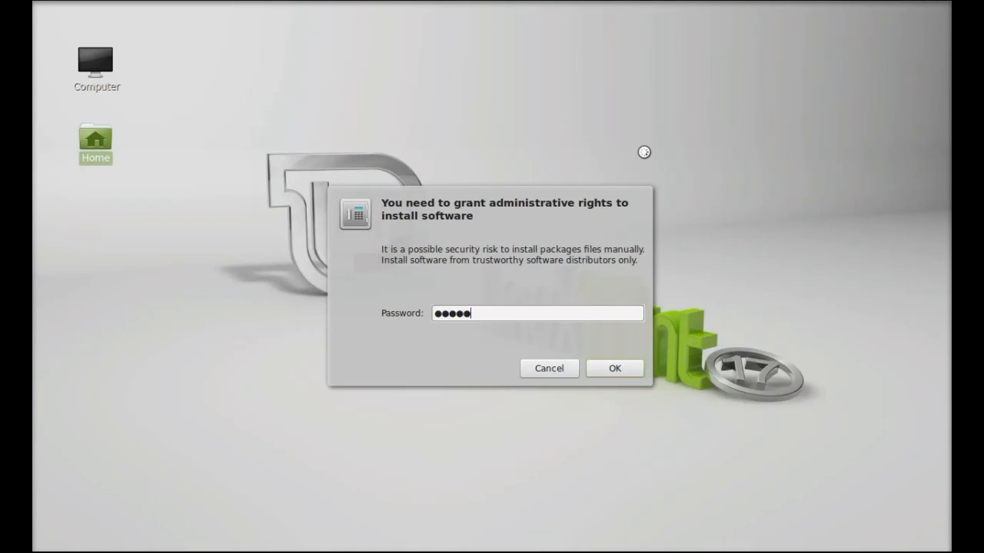
pyautogui.click(613, 369)
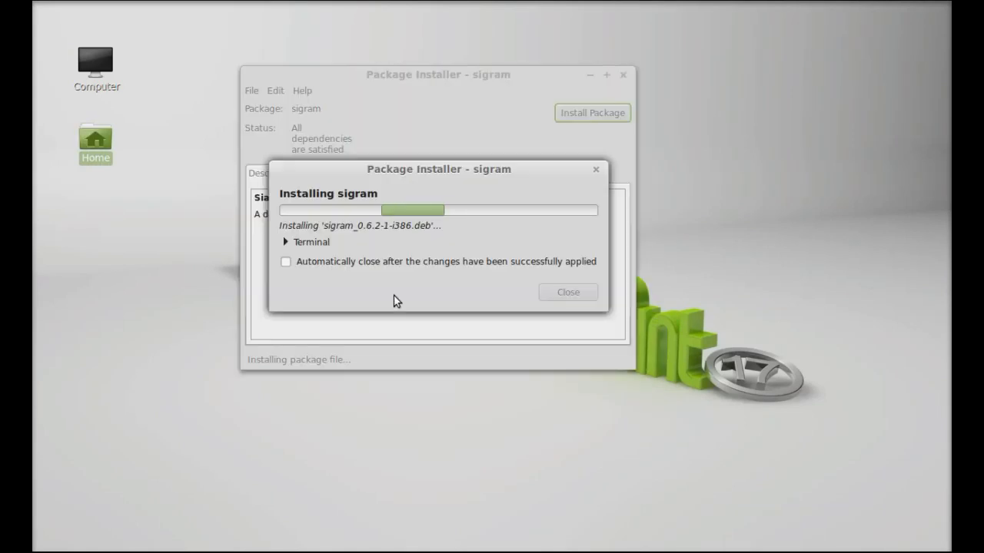
pyautogui.moveTo(578, 338)
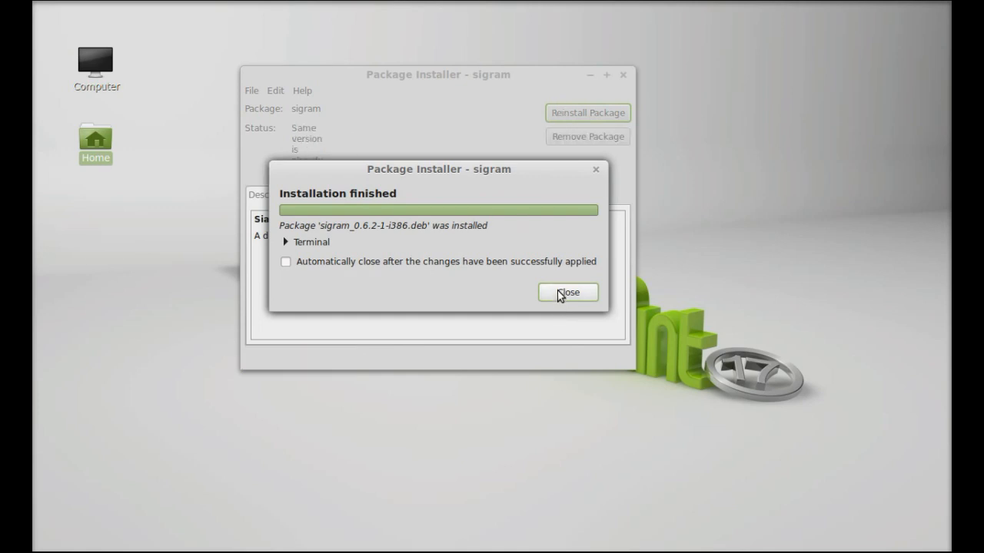
pyautogui.click(567, 292)
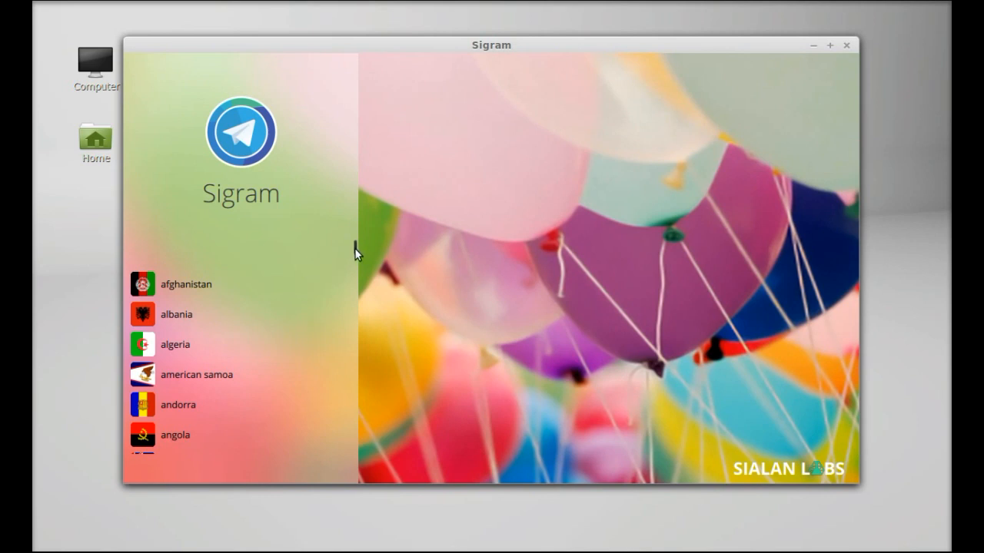
# - Choose India from Sigram's country list to get the +91 sign-in form
pyautogui.scroll(-3)
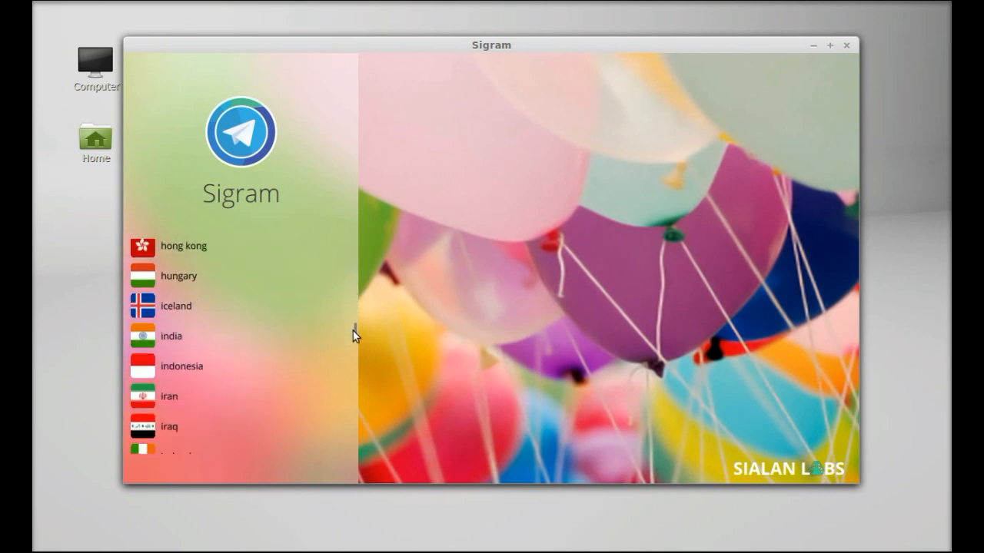
pyautogui.scroll(-3)
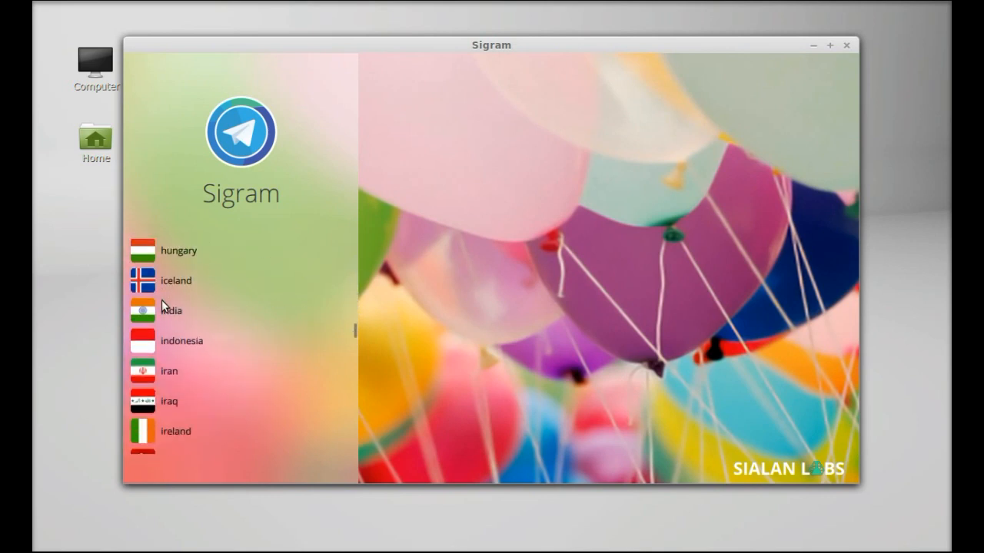
pyautogui.click(172, 310)
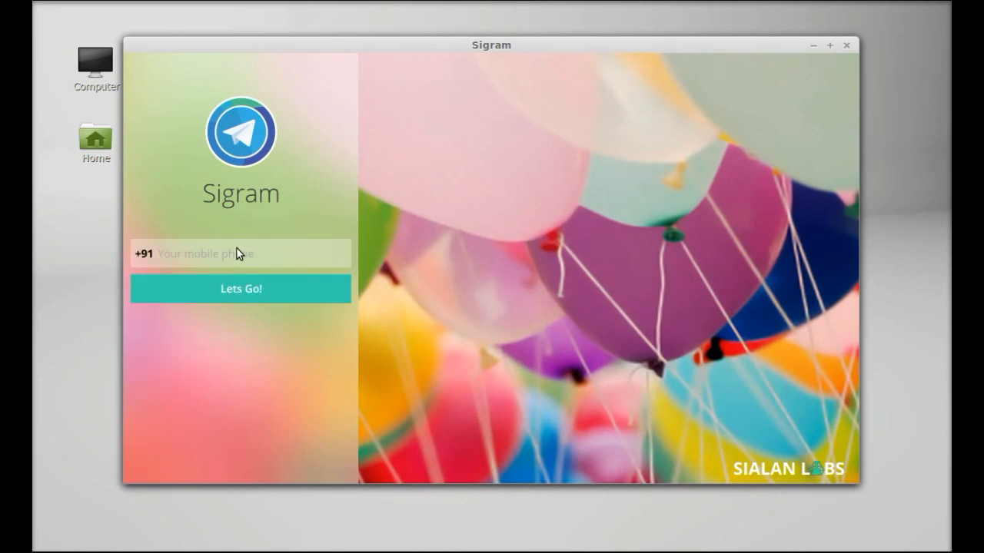
pyautogui.click(240, 253)
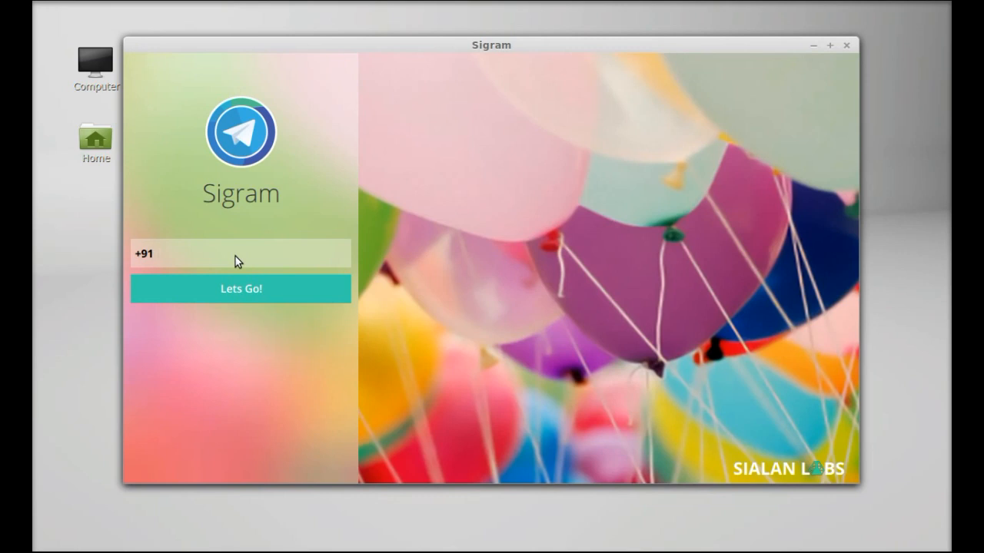
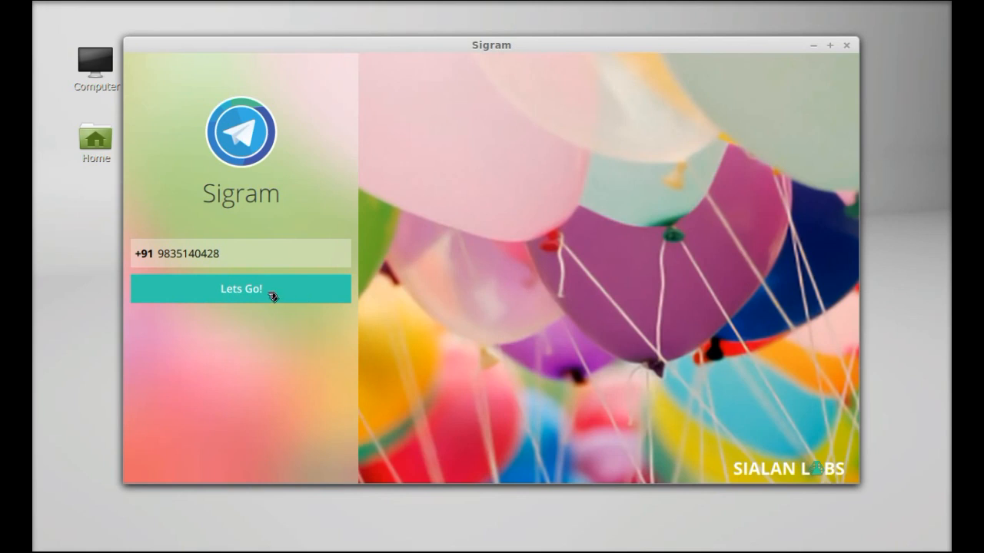
pyautogui.click(240, 289)
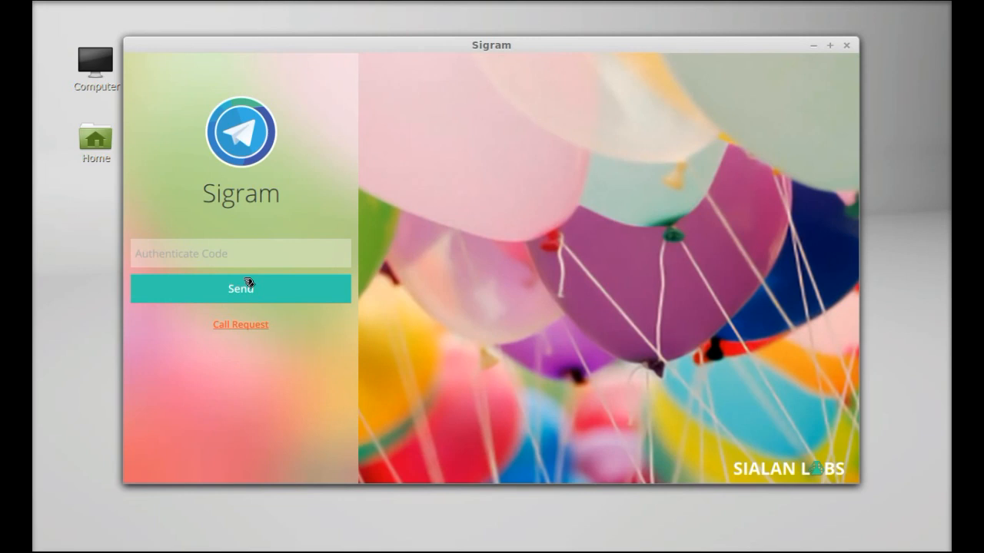
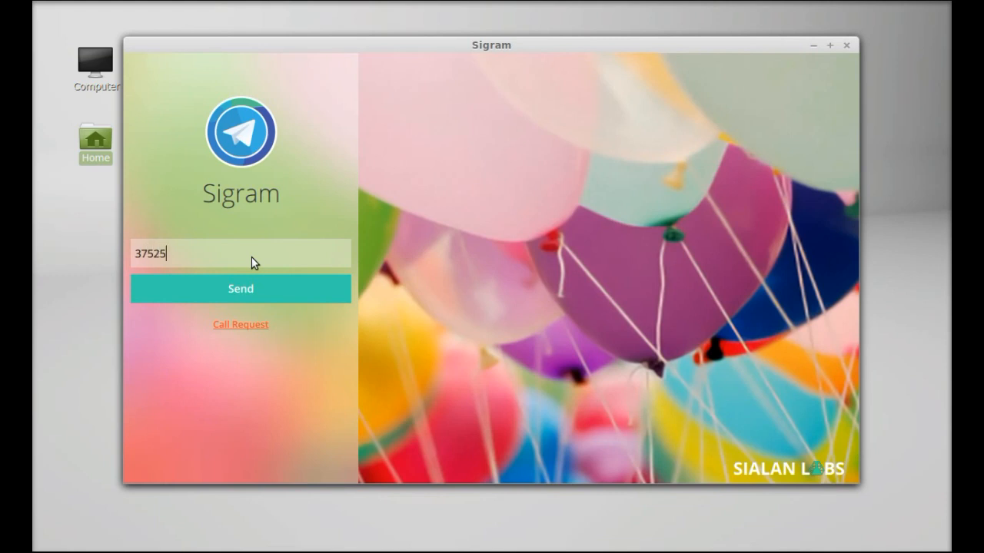
pyautogui.click(240, 289)
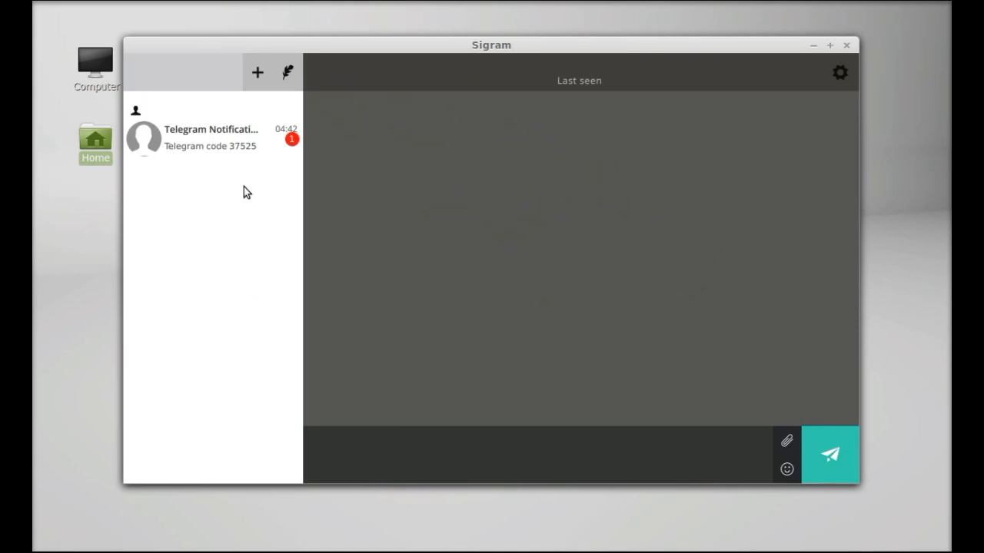
pyautogui.moveTo(312, 209)
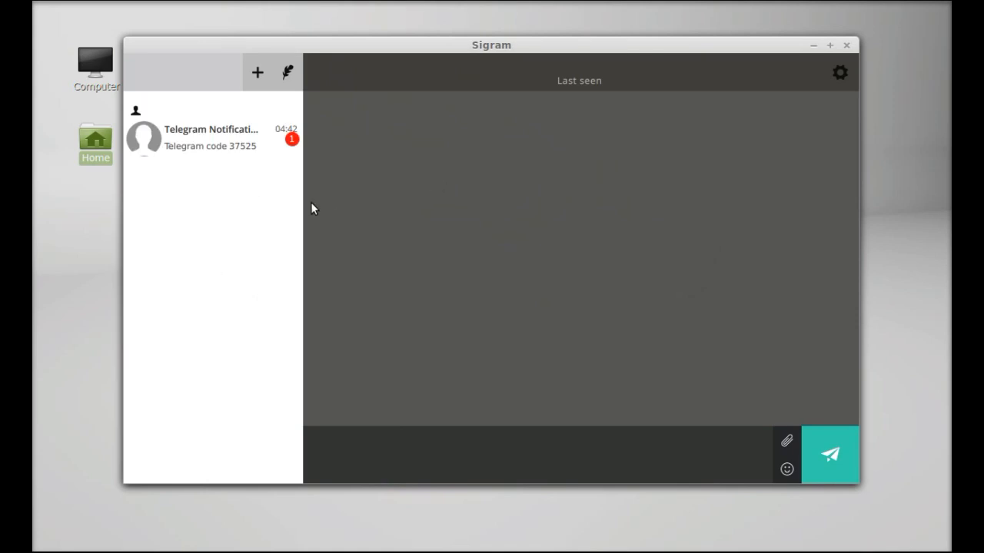
pyautogui.moveTo(156, 383)
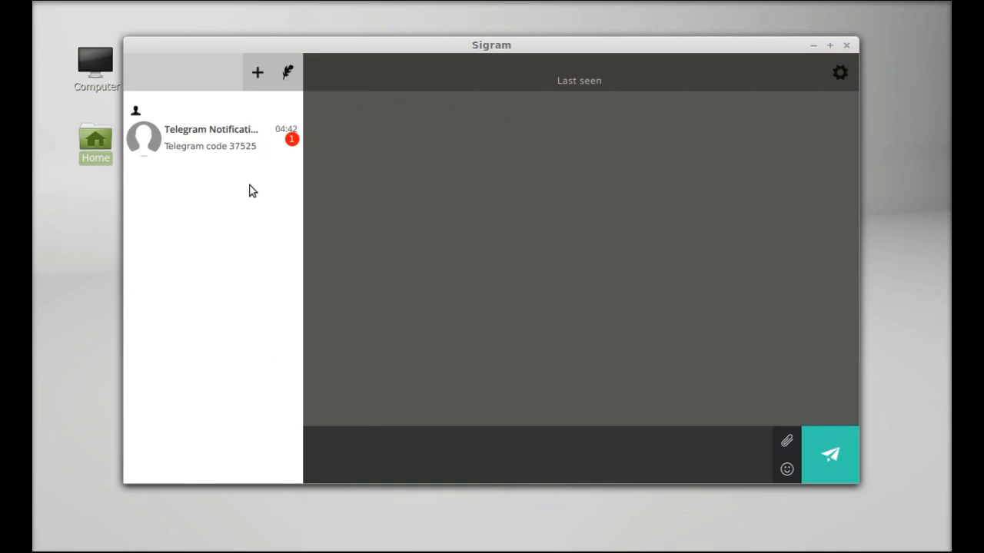
pyautogui.moveTo(265, 52)
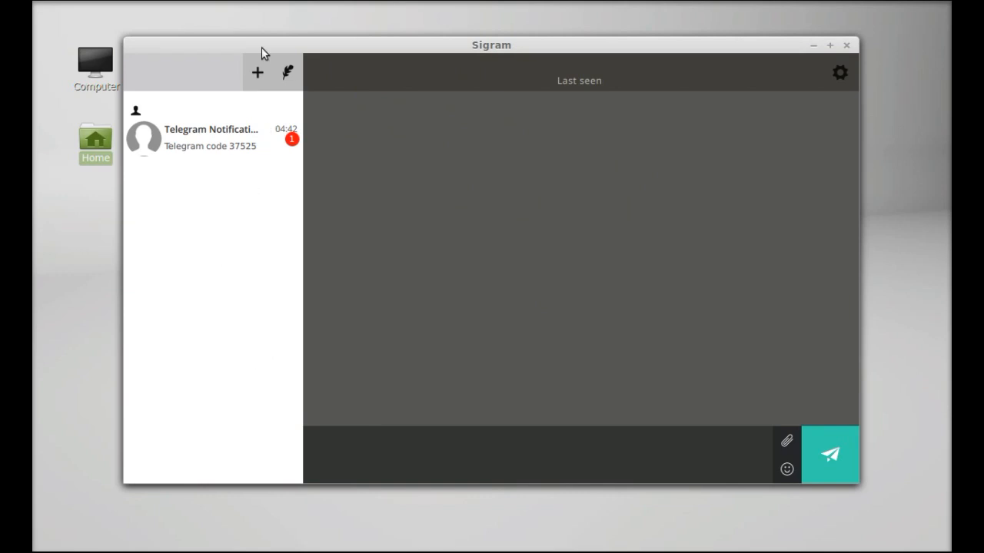
pyautogui.click(259, 72)
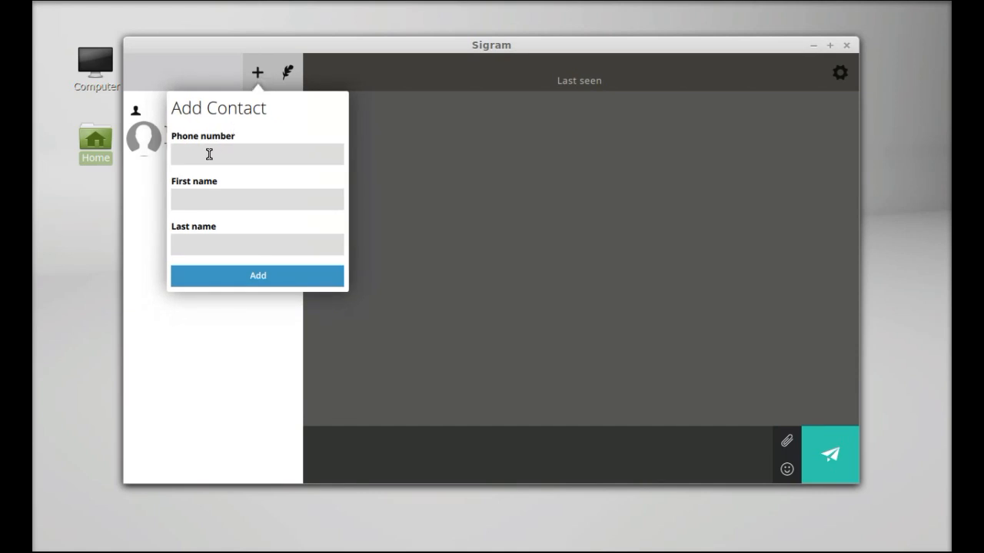
pyautogui.moveTo(246, 299)
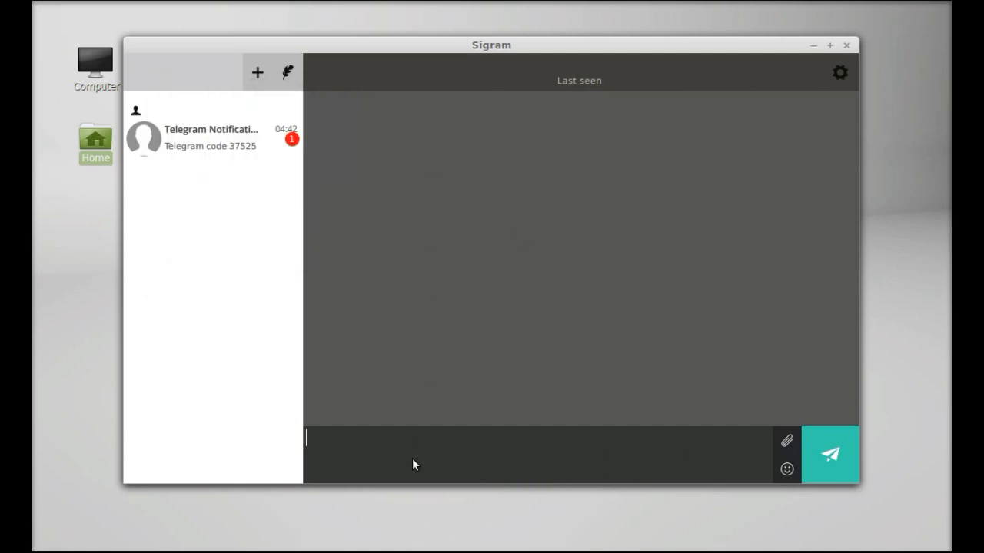
# - Draft 'Hi' with an emoji from the emoji panel, then open the Telegram Notifications chat
pyautogui.write('Hi')
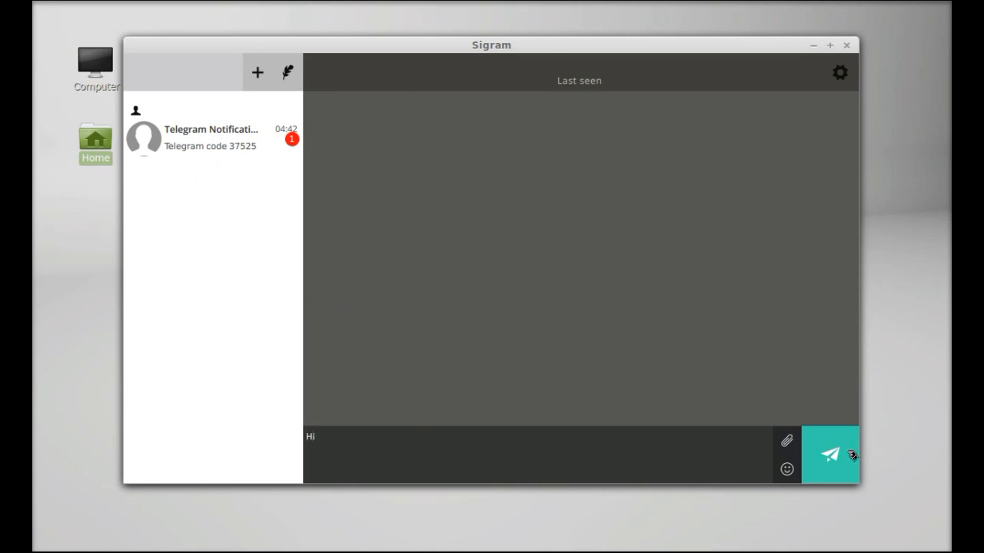
pyautogui.moveTo(793, 412)
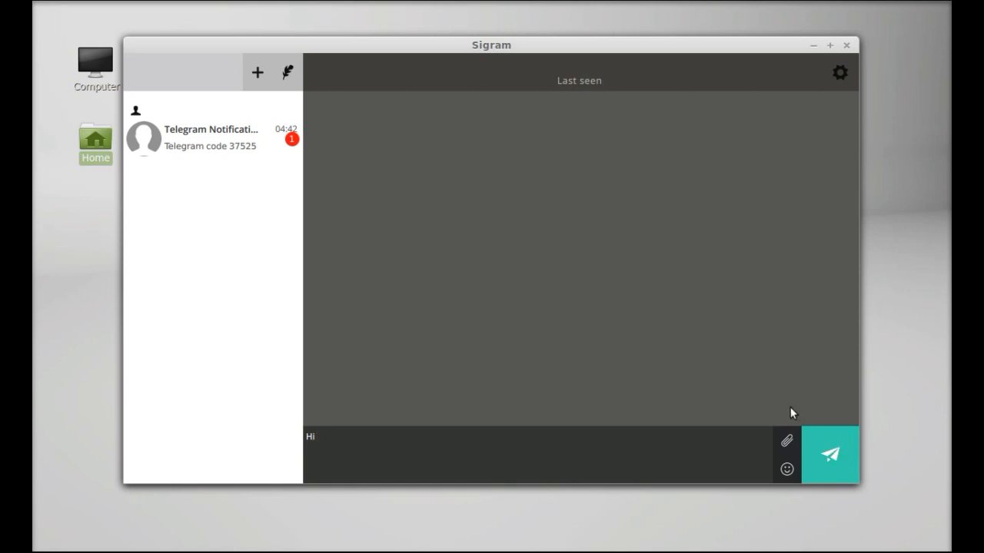
pyautogui.moveTo(787, 439)
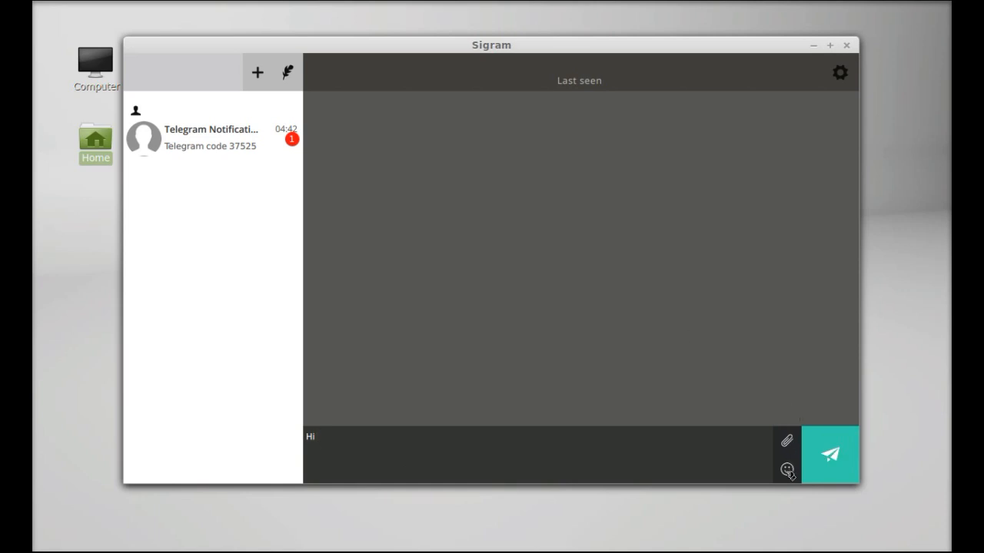
pyautogui.click(787, 471)
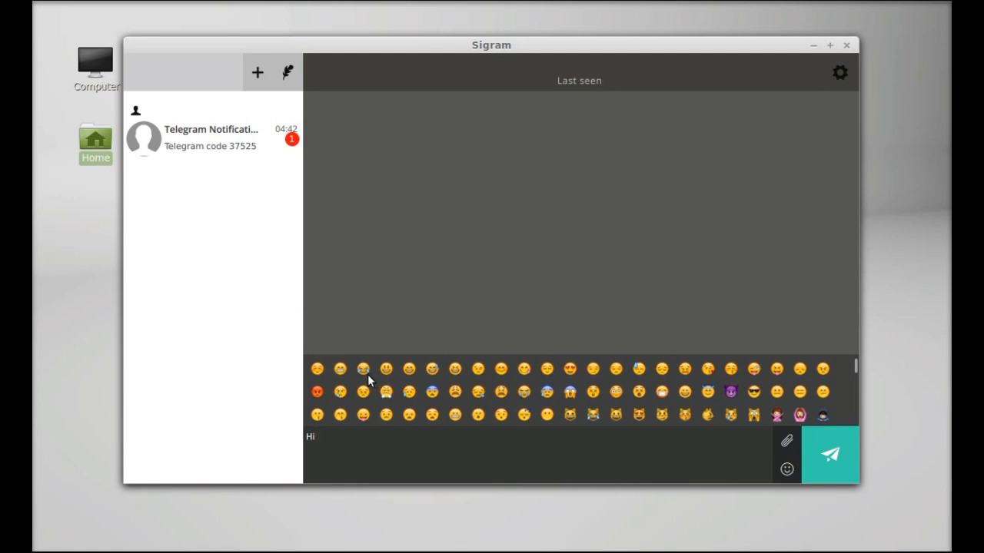
pyautogui.click(339, 369)
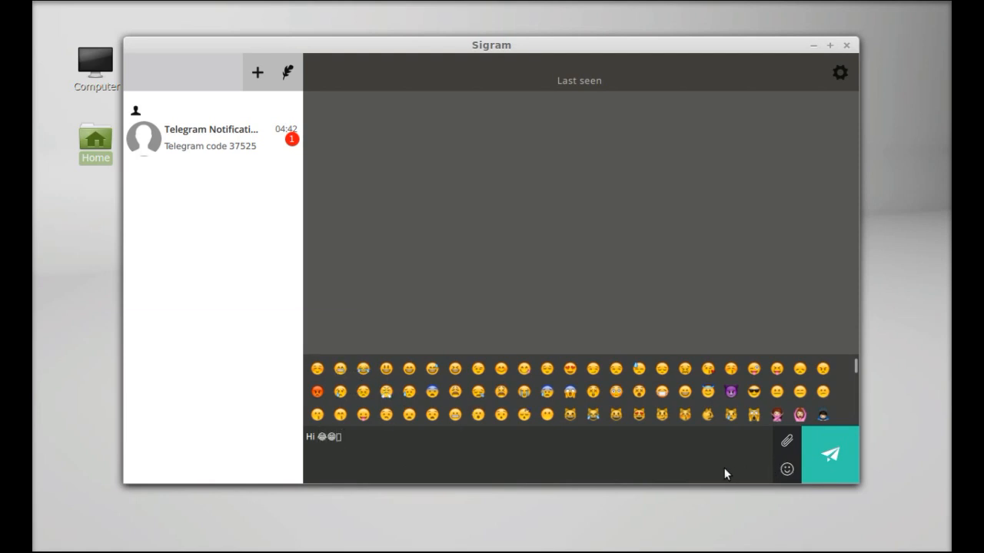
pyautogui.click(213, 138)
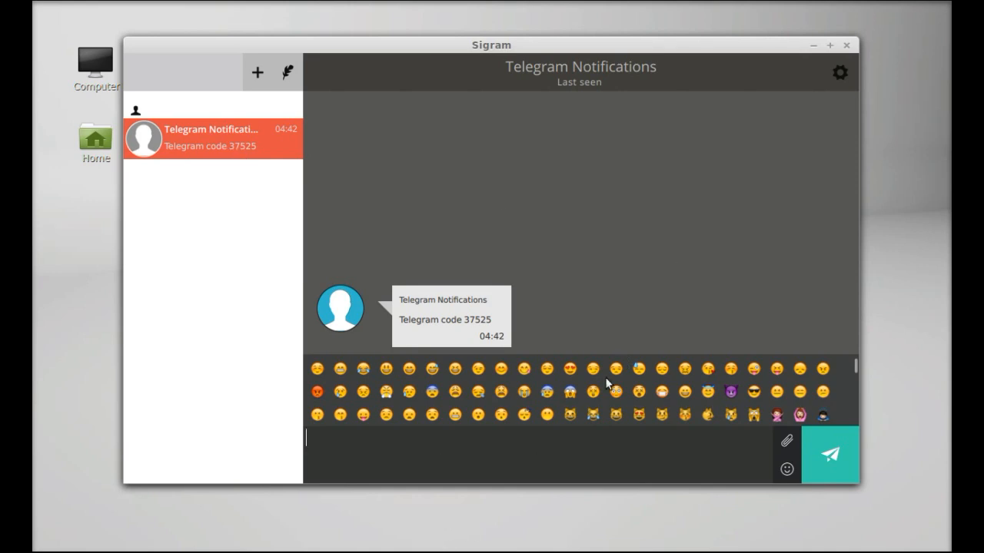
pyautogui.moveTo(494, 476)
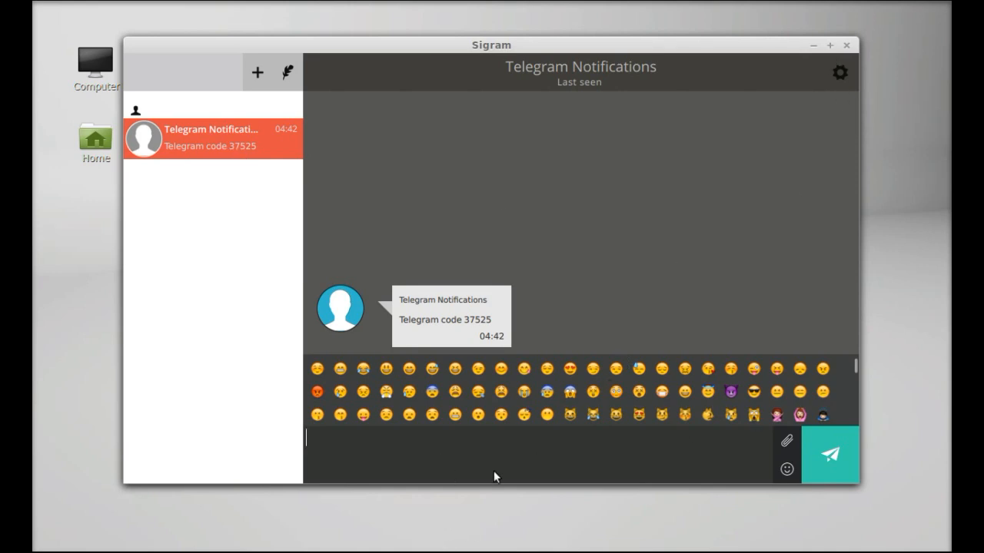